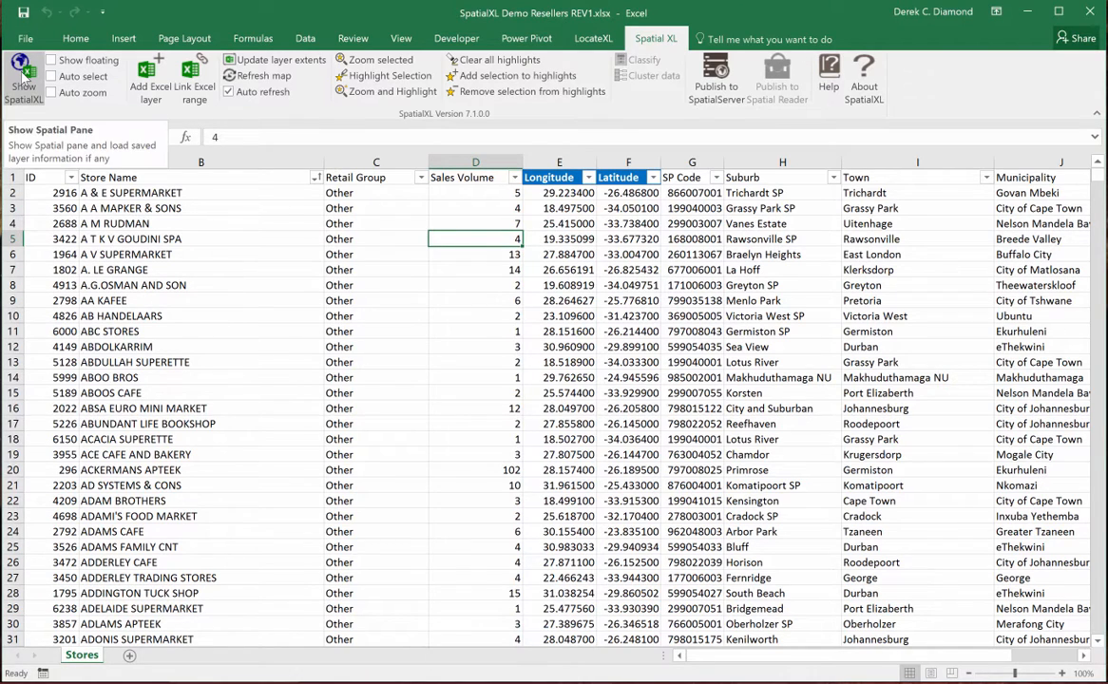
# Show the SpatialXL map pane with store, province and municipality layers beside the Stores sheet
pyautogui.click(23, 76)
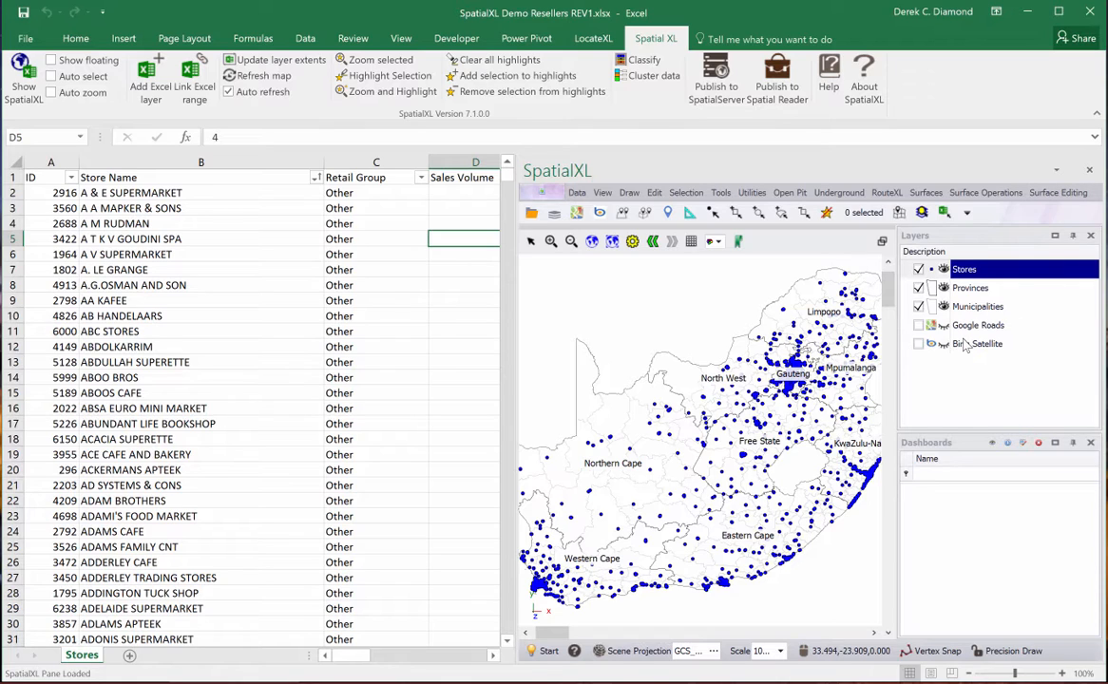
# Select the Provinces layer in the Layers panel as the active layer
pyautogui.click(969, 289)
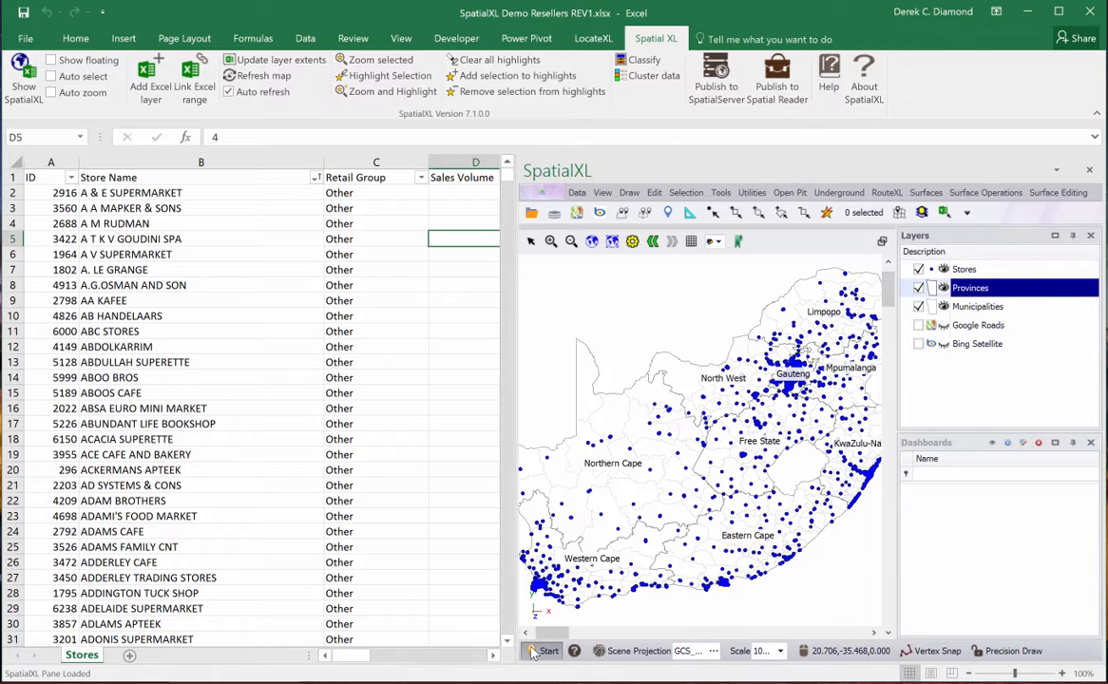
# Review the Provinces line styling options and return to the layer task list
pyautogui.click(547, 650)
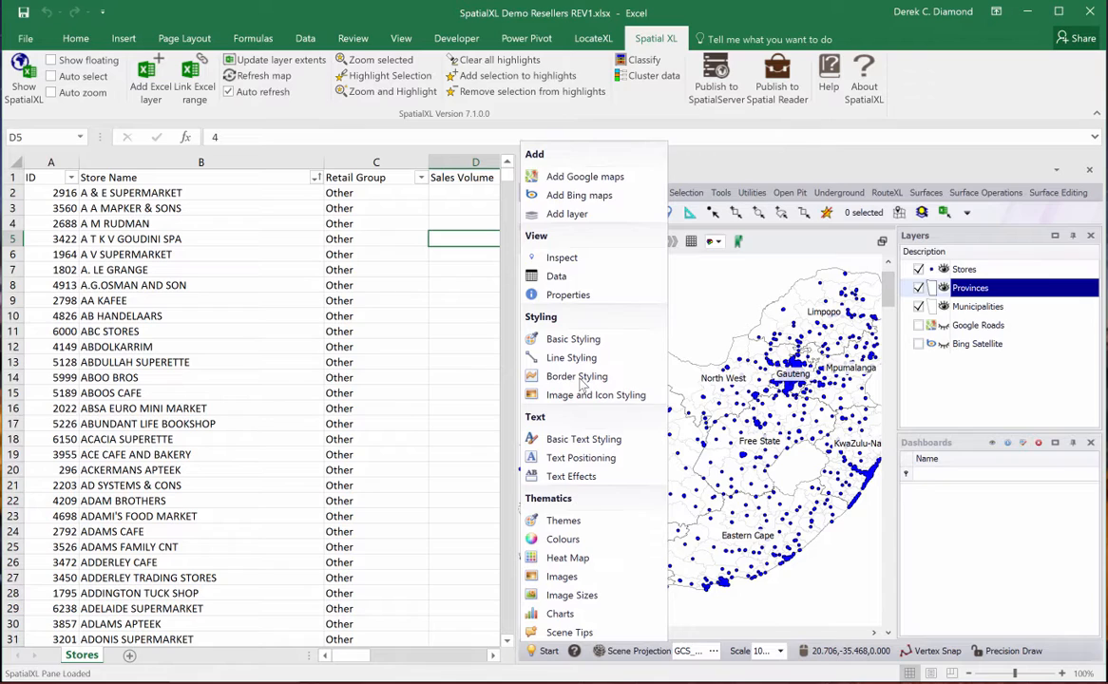
pyautogui.moveTo(562, 259)
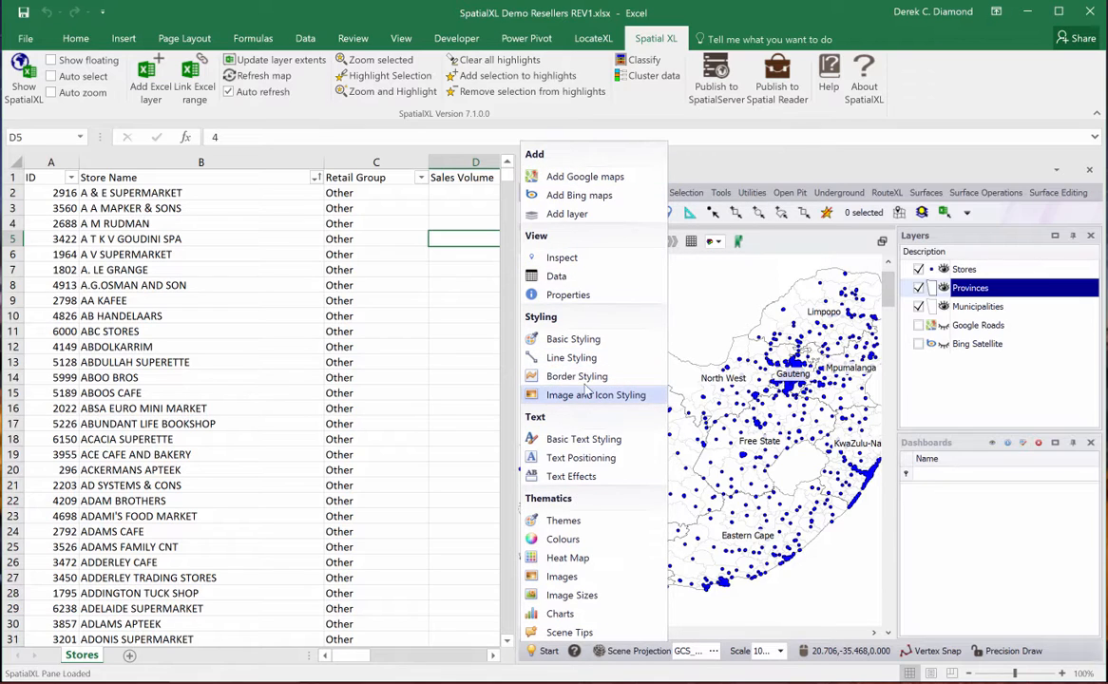
pyautogui.moveTo(570, 357)
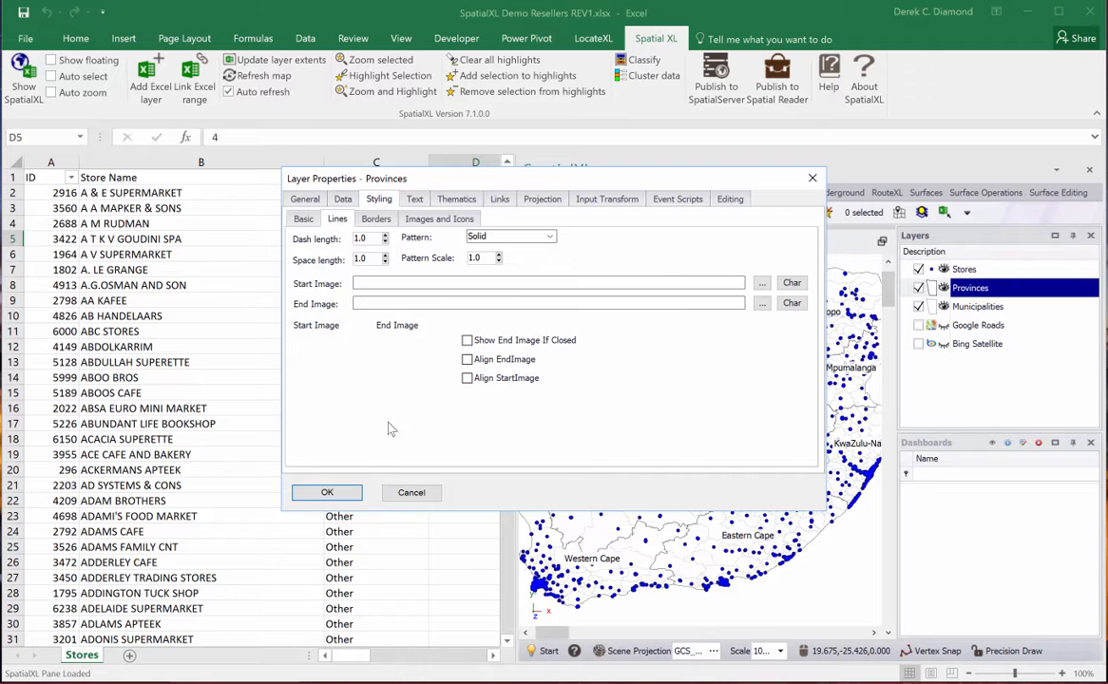
pyautogui.click(327, 492)
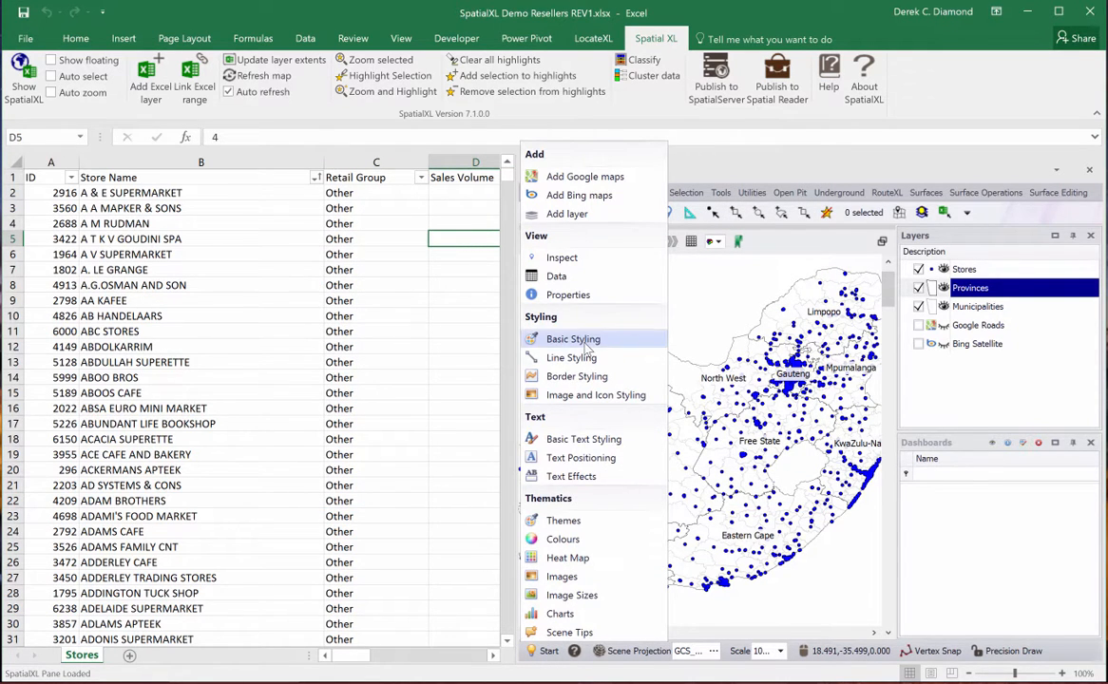
pyautogui.moveTo(570, 358)
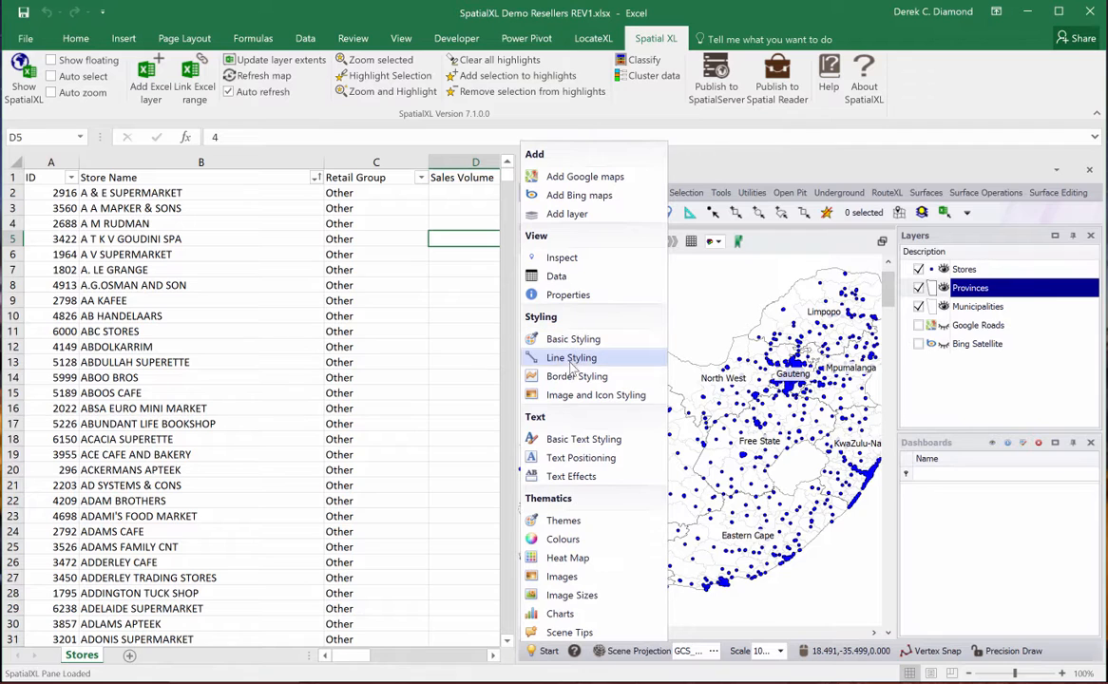
# Set the province borders to thickness 4 in a dark red colour
pyautogui.click(570, 357)
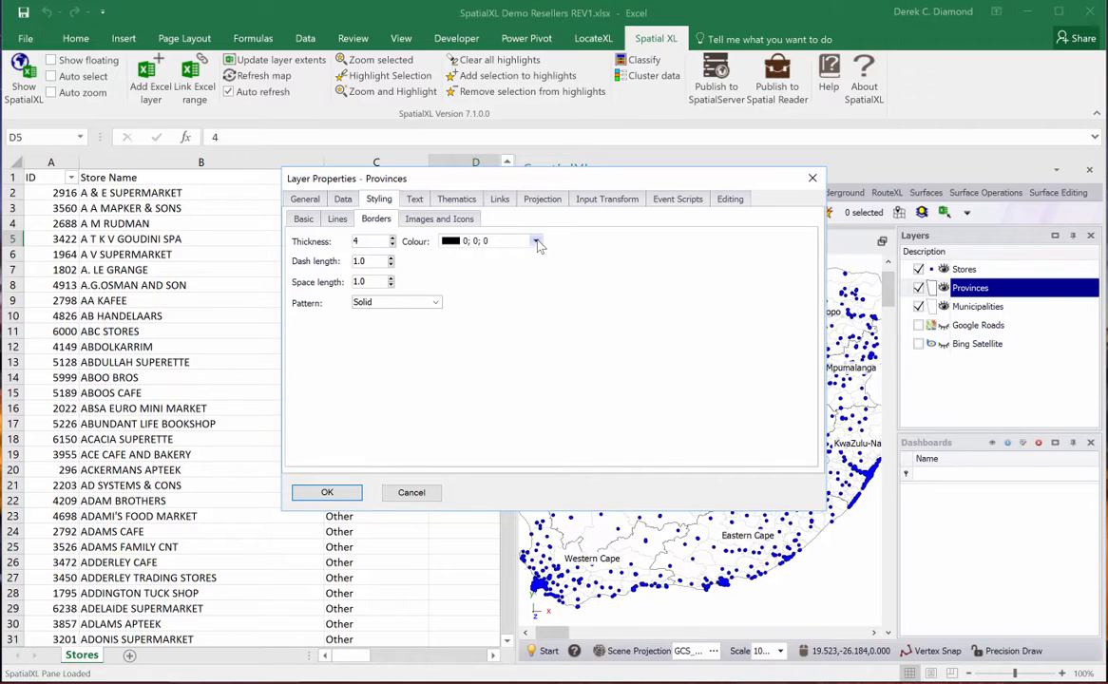
pyautogui.click(536, 240)
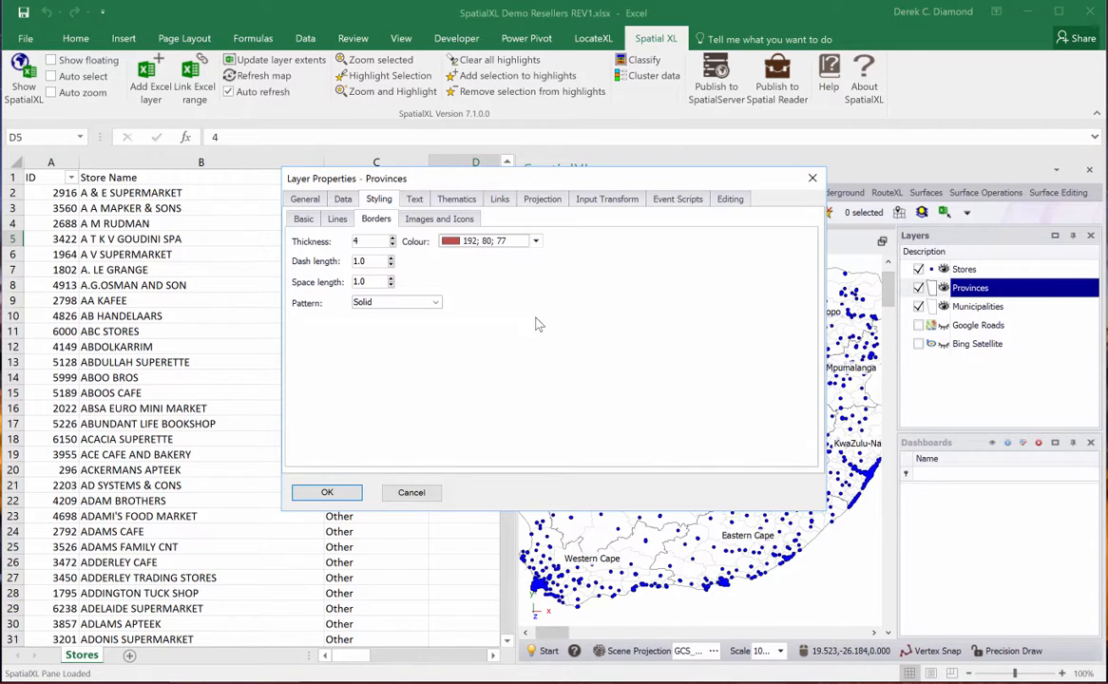
pyautogui.click(327, 492)
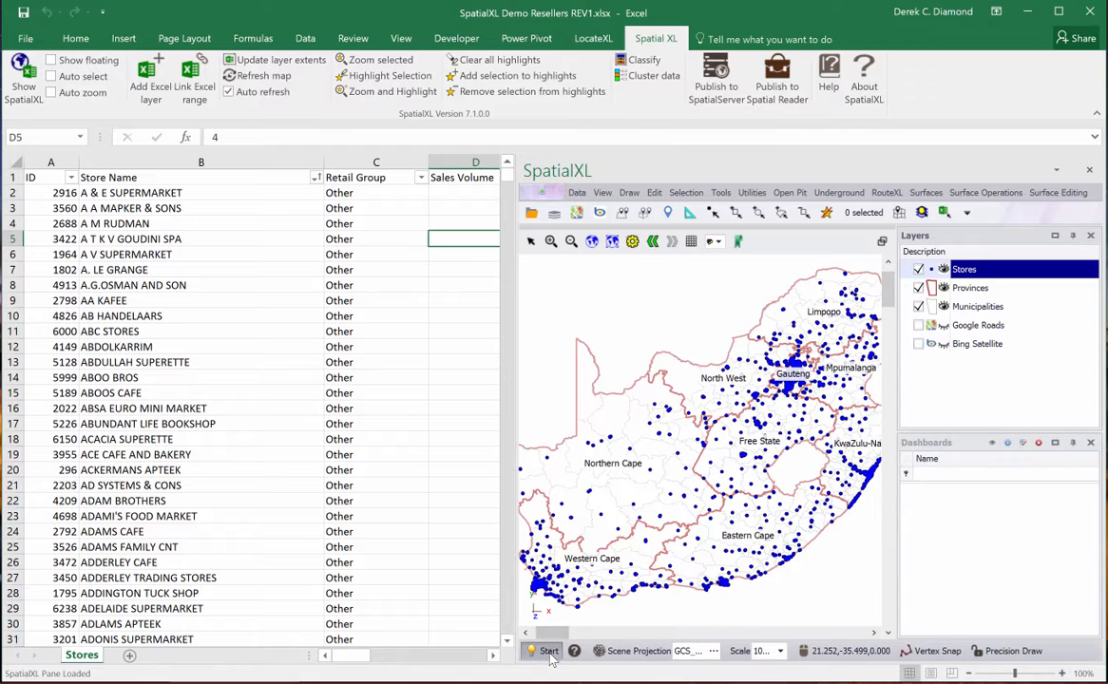
# Colour the store points by the Retail Group column with a unique colour per group
pyautogui.click(548, 650)
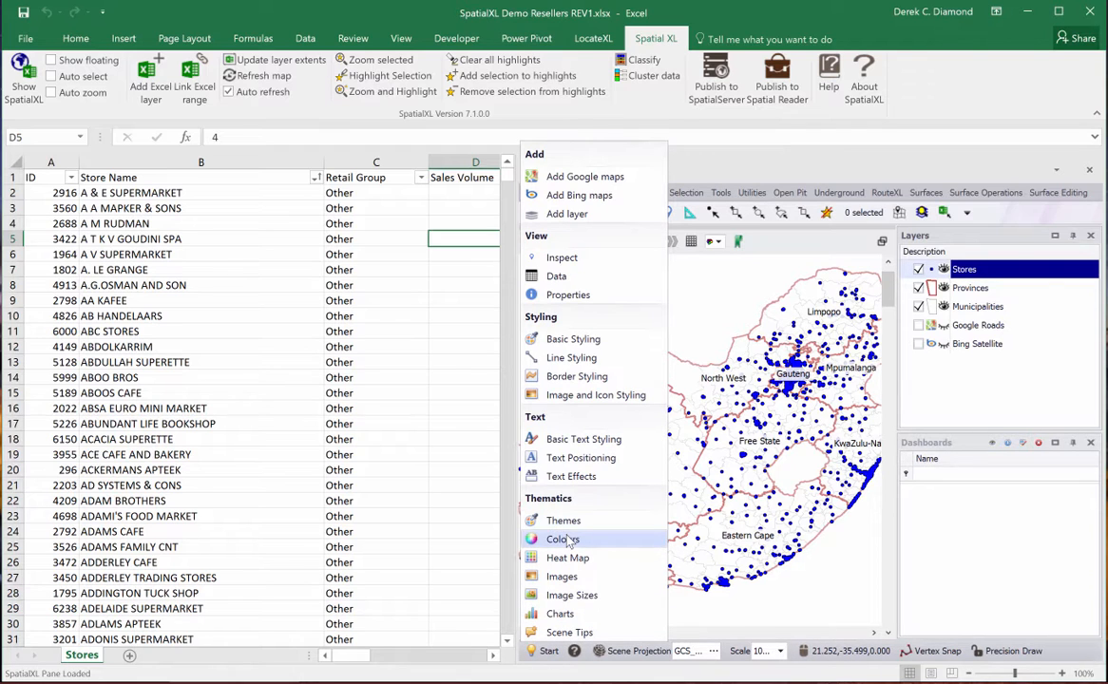
pyautogui.click(562, 540)
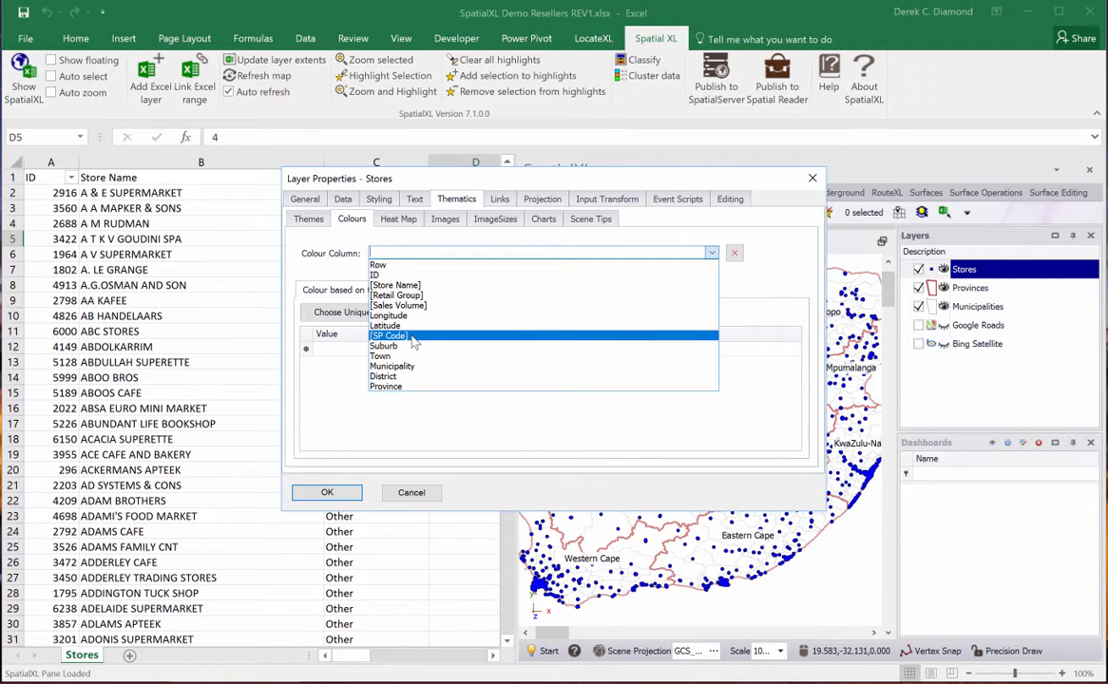
pyautogui.moveTo(391, 365)
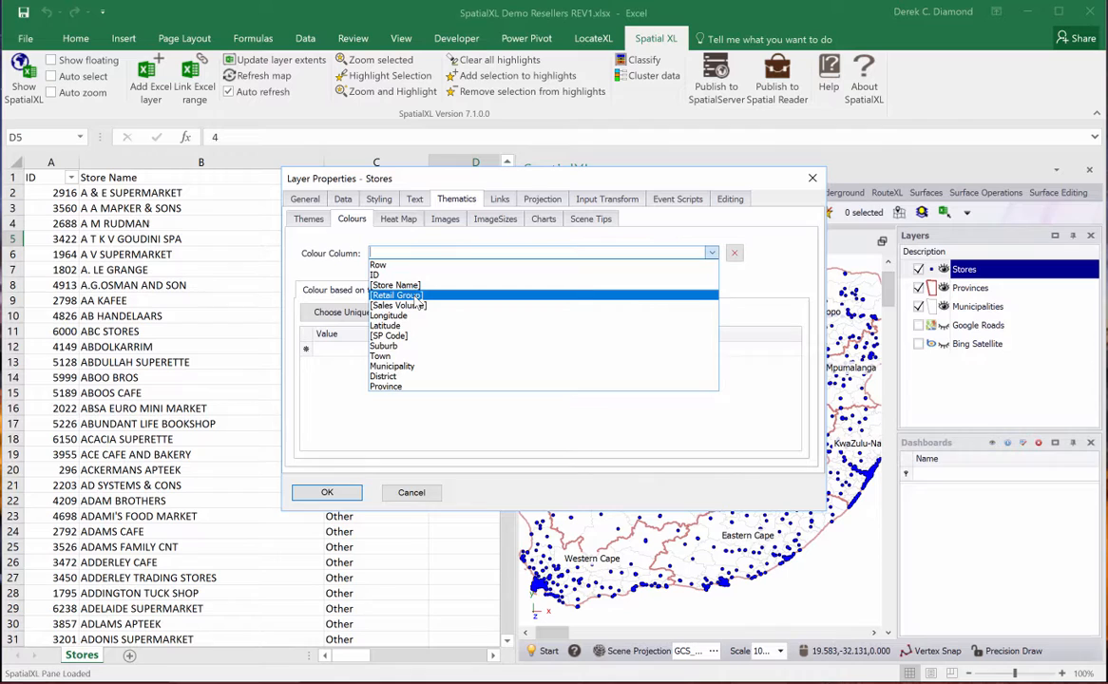
pyautogui.click(396, 295)
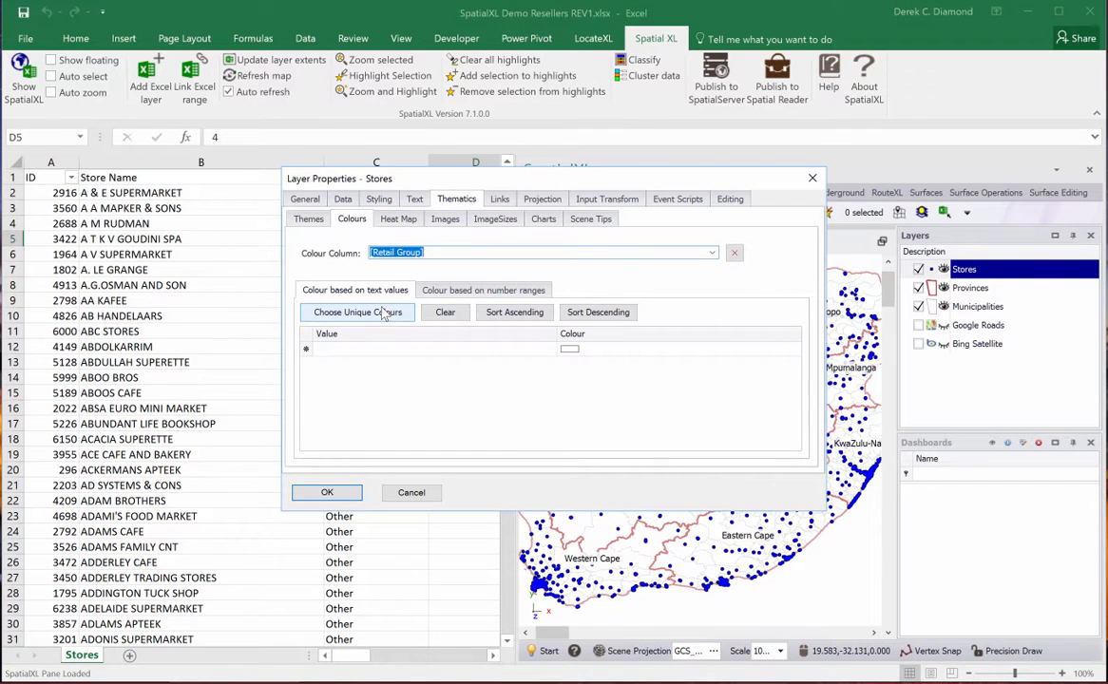
pyautogui.click(357, 311)
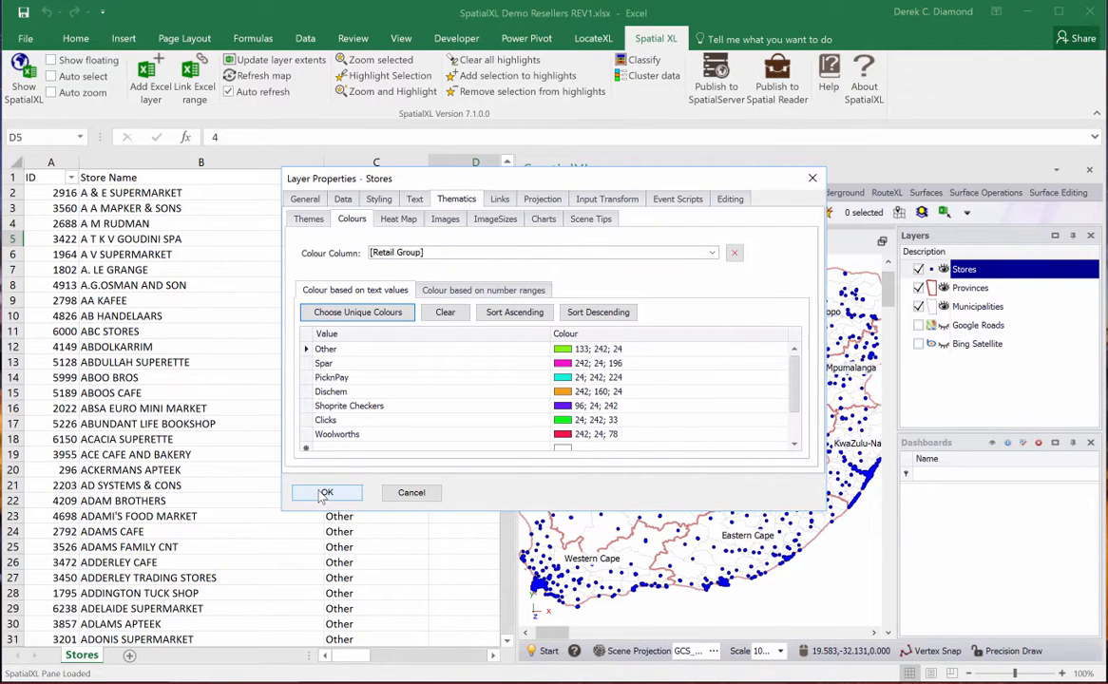
pyautogui.click(327, 493)
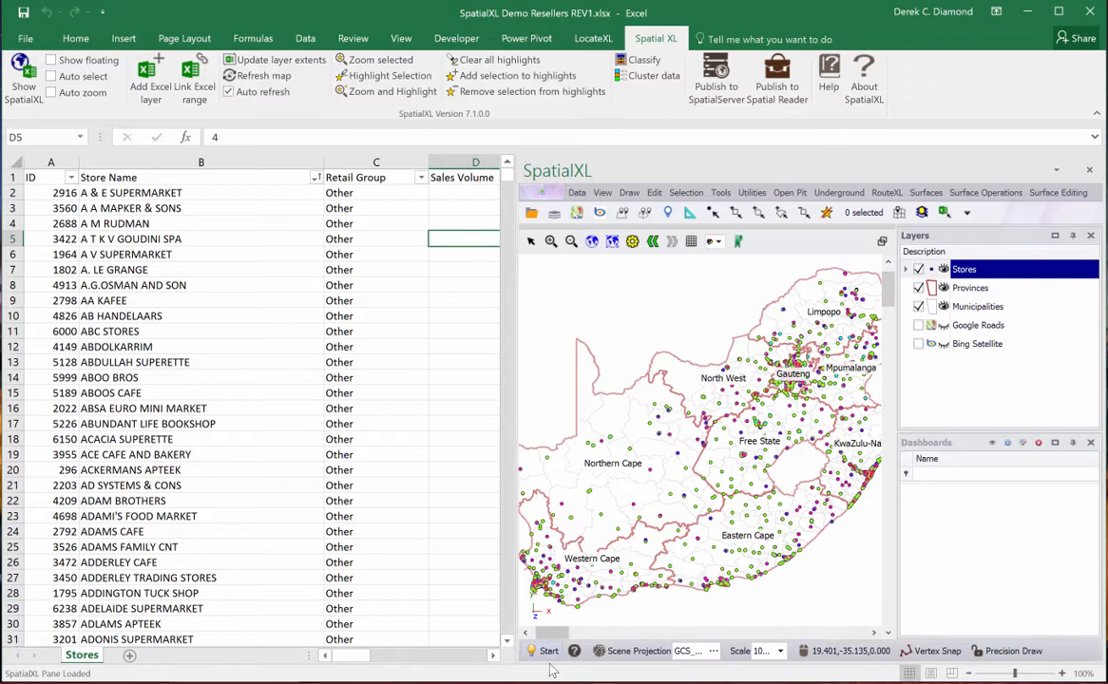
pyautogui.moveTo(542, 650)
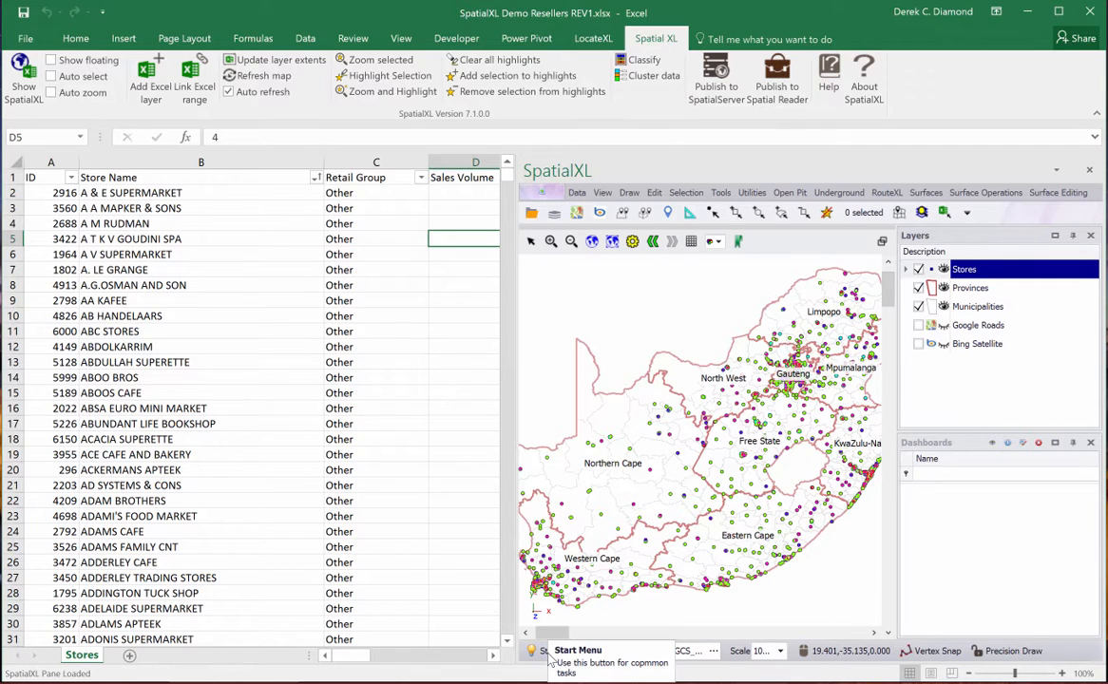
# Add a black border of width 1 to the province name labels via Text Effects
pyautogui.click(544, 650)
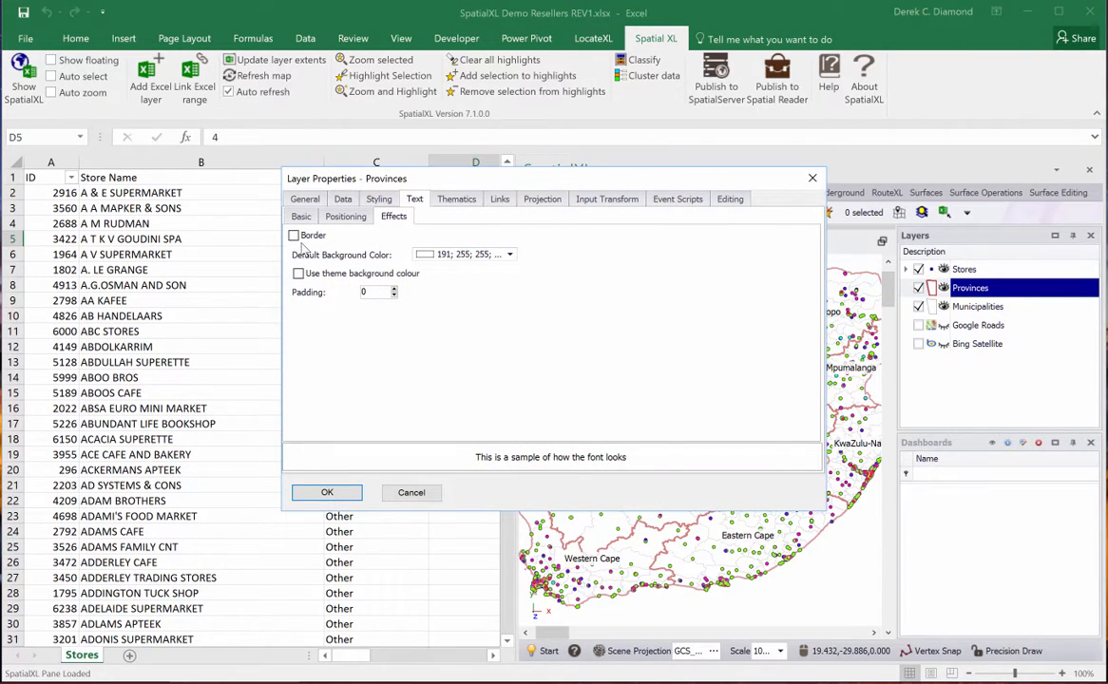
pyautogui.click(293, 236)
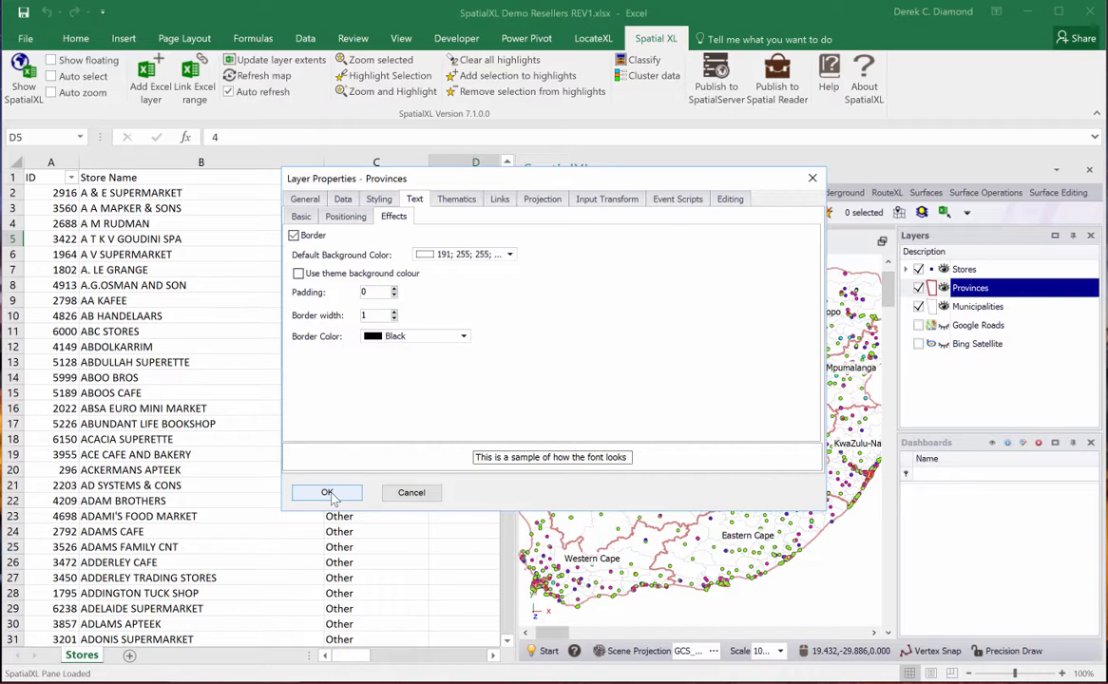
pyautogui.click(326, 492)
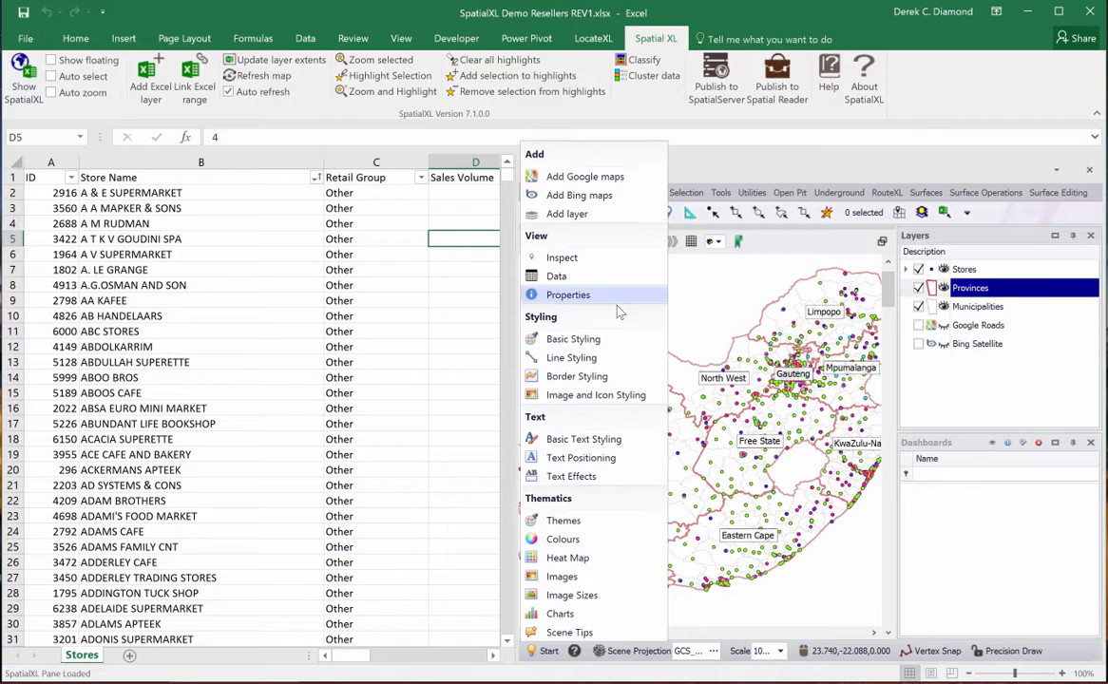
pyautogui.moveTo(583, 437)
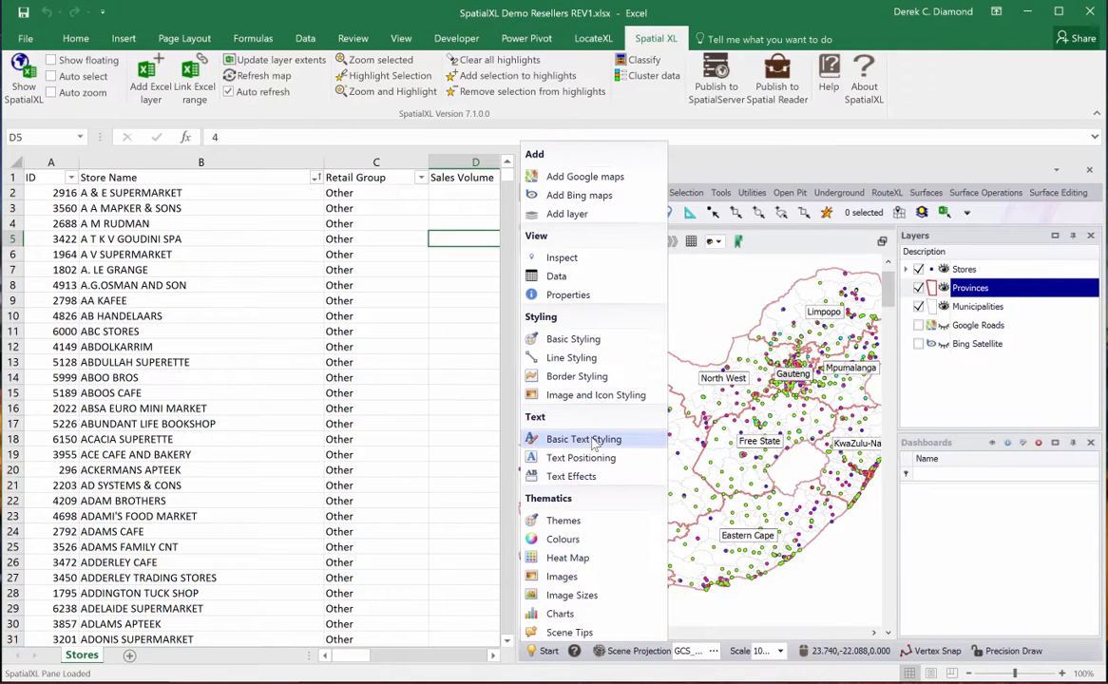